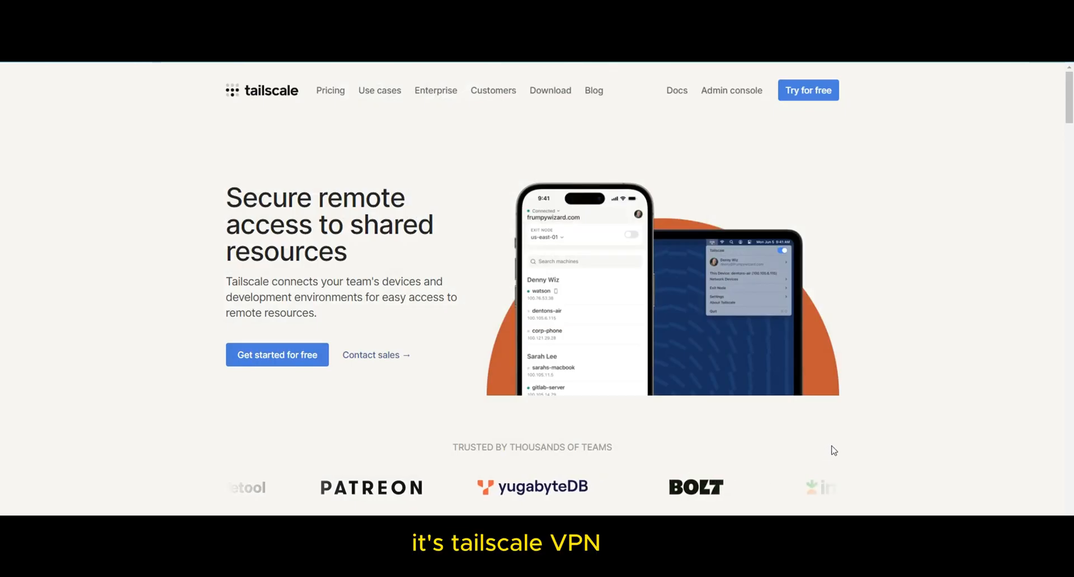
Step: Start adding a new integration and search for 'tailsc'
scroll(down, 3)
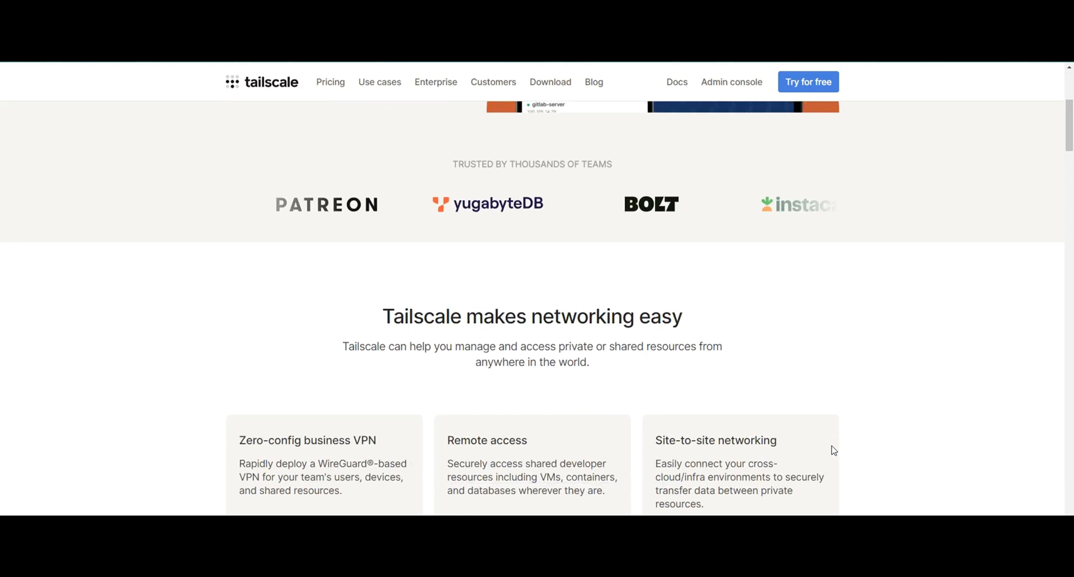
scroll(down, 3)
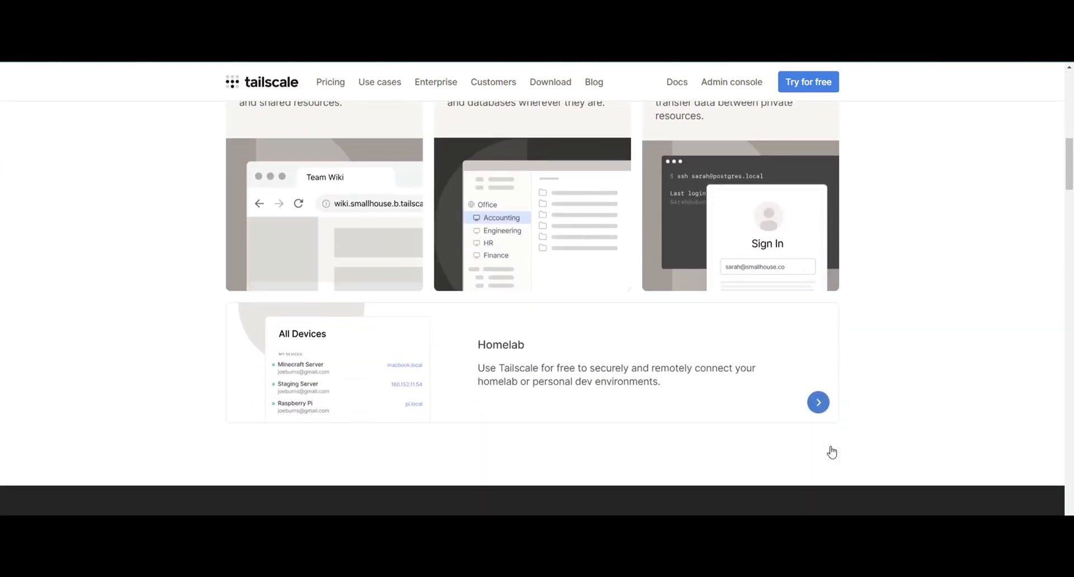
scroll(down, 3)
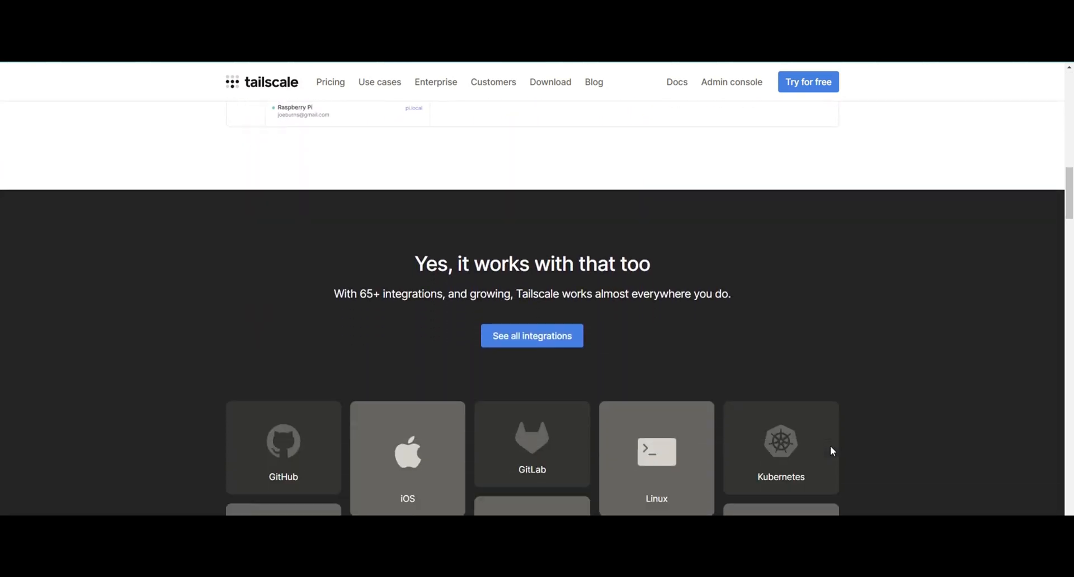
scroll(down, 3)
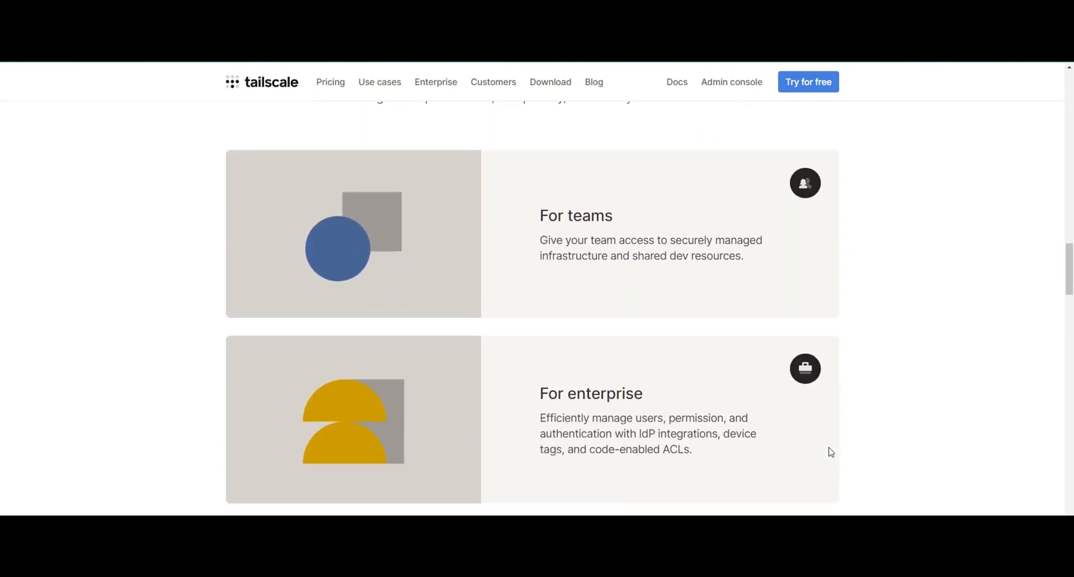
scroll(down, 3)
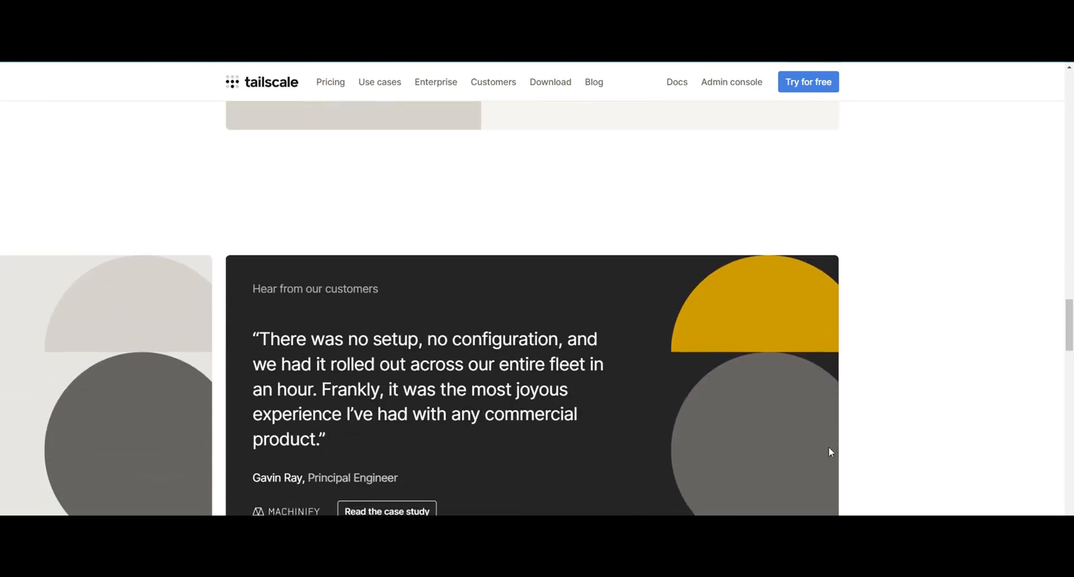
scroll(down, 3)
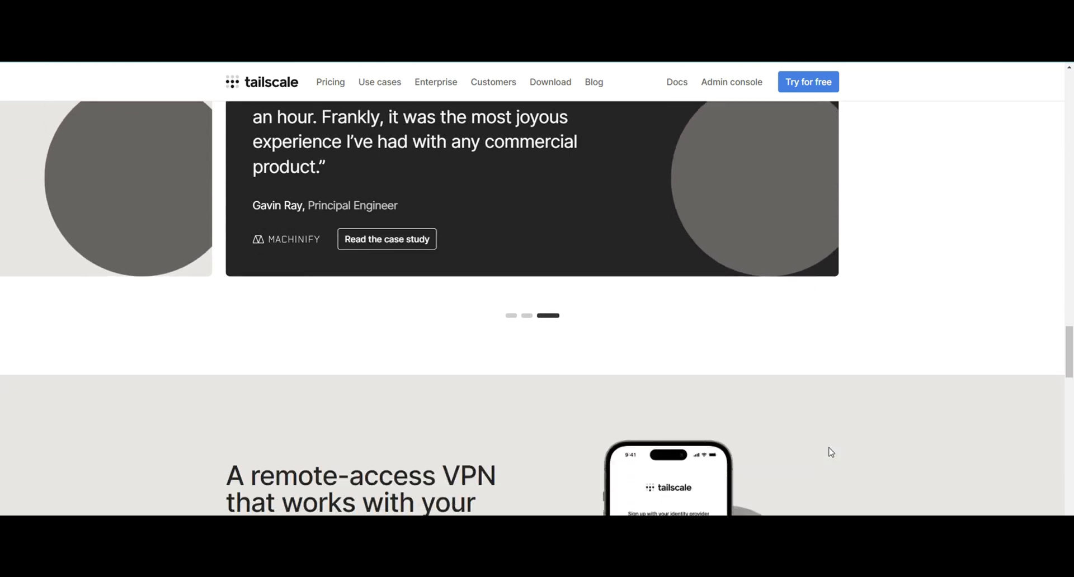
scroll(down, 3)
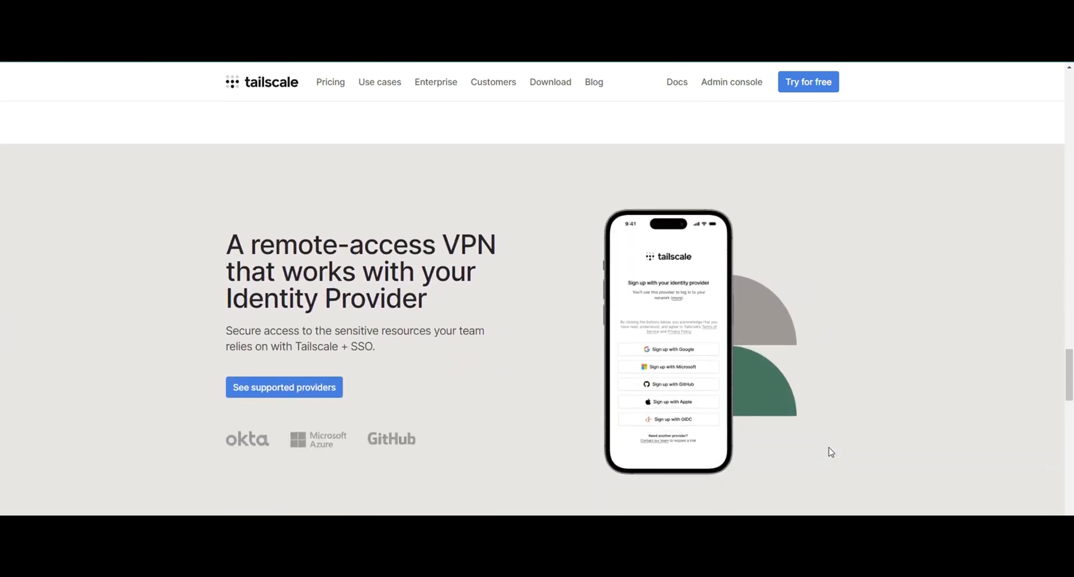
scroll(down, 3)
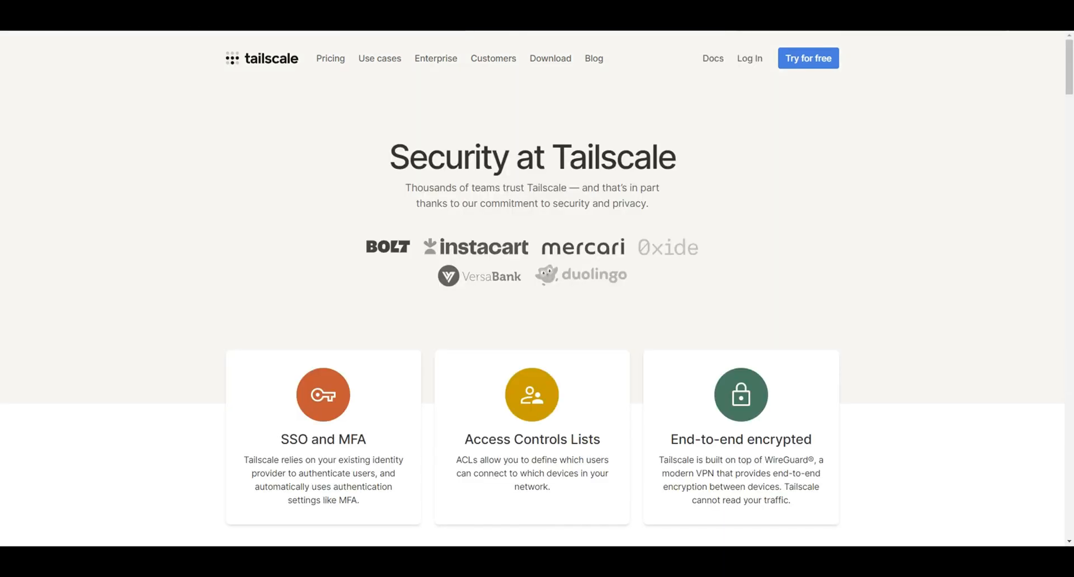
scroll(down, 3)
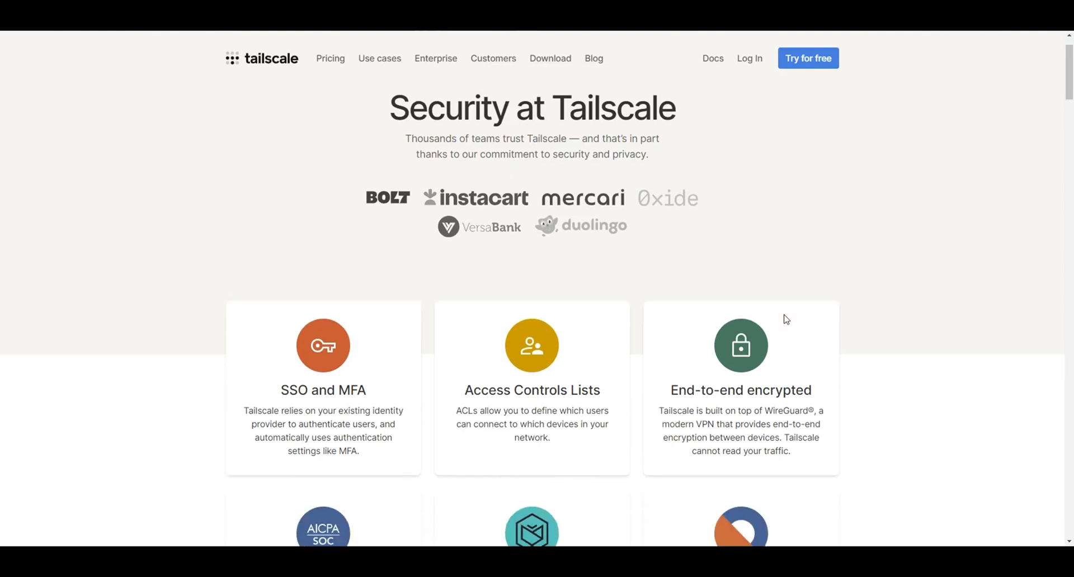
scroll(down, 3)
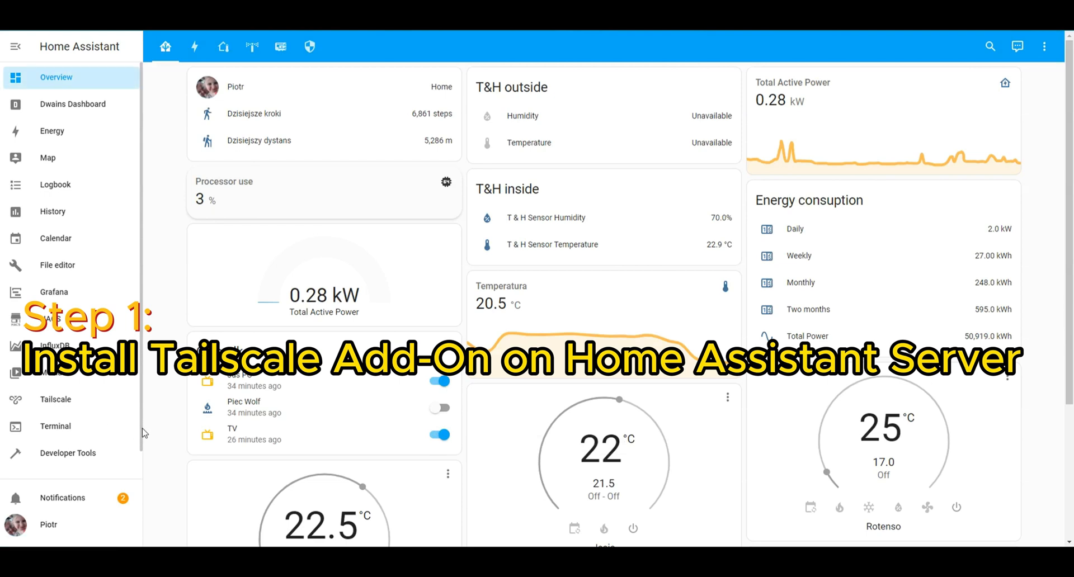
click(55, 457)
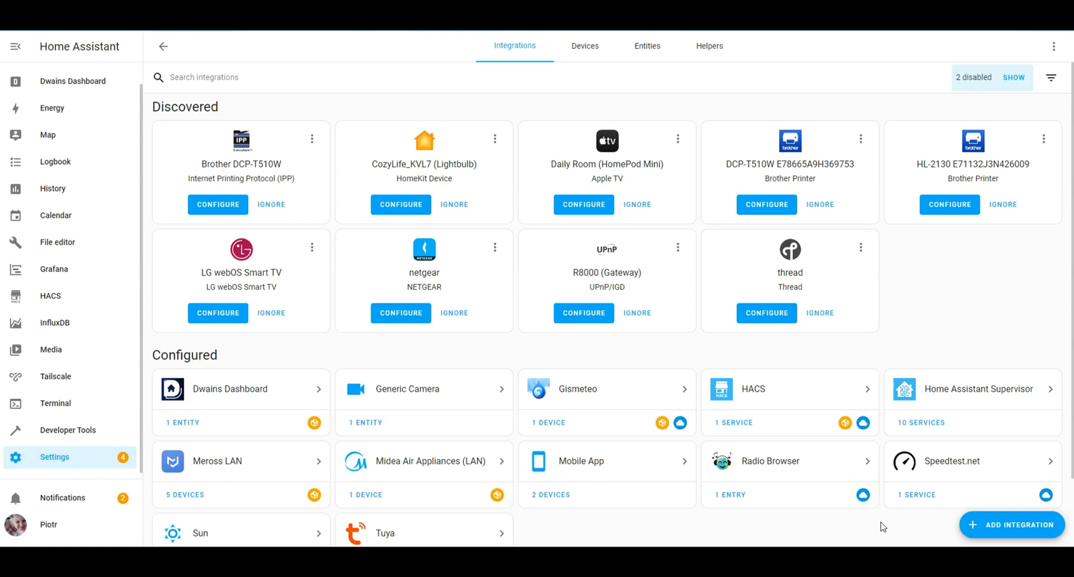
click(1011, 526)
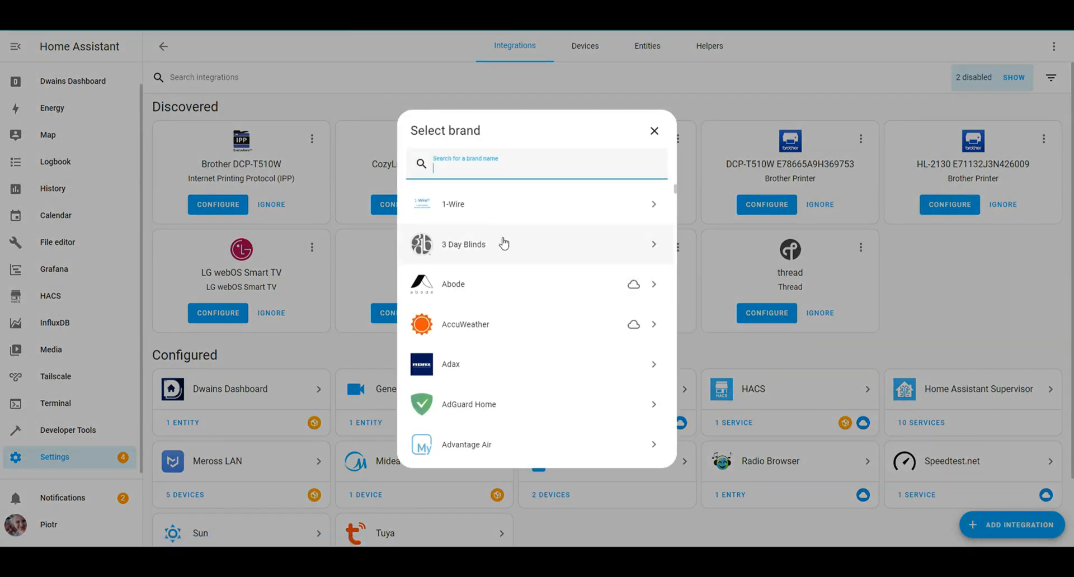
text(tailsc)
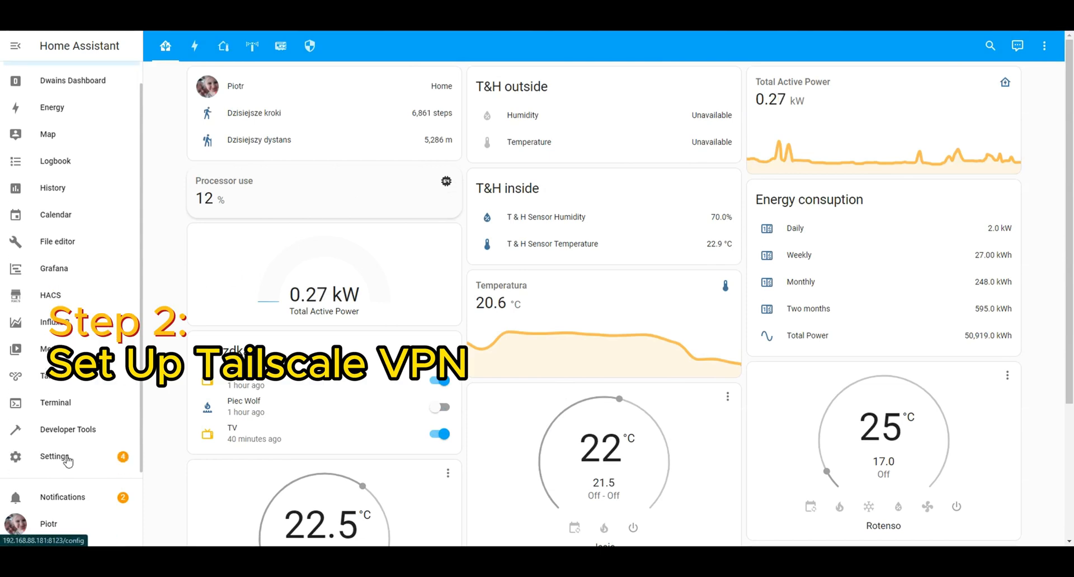
Step: Open the Tailscale add-on's details under Settings > Add-ons and launch its Web UI
click(54, 456)
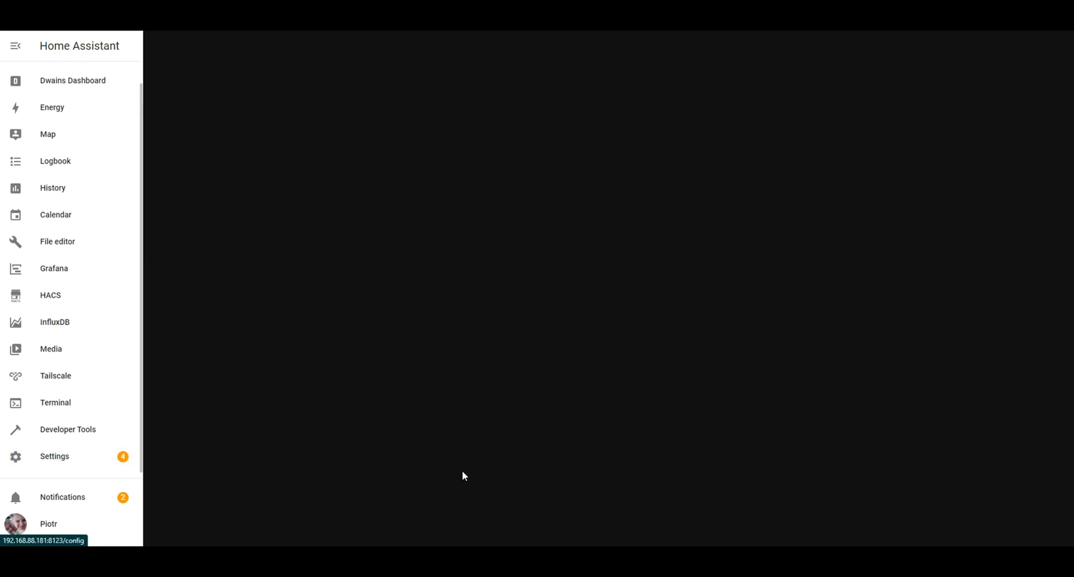
click(54, 456)
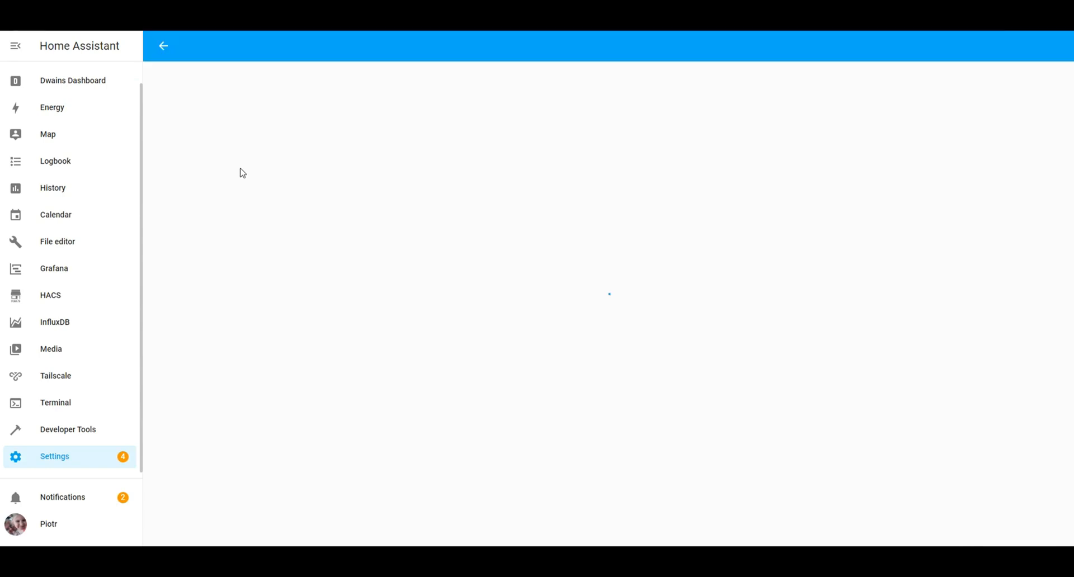
click(55, 375)
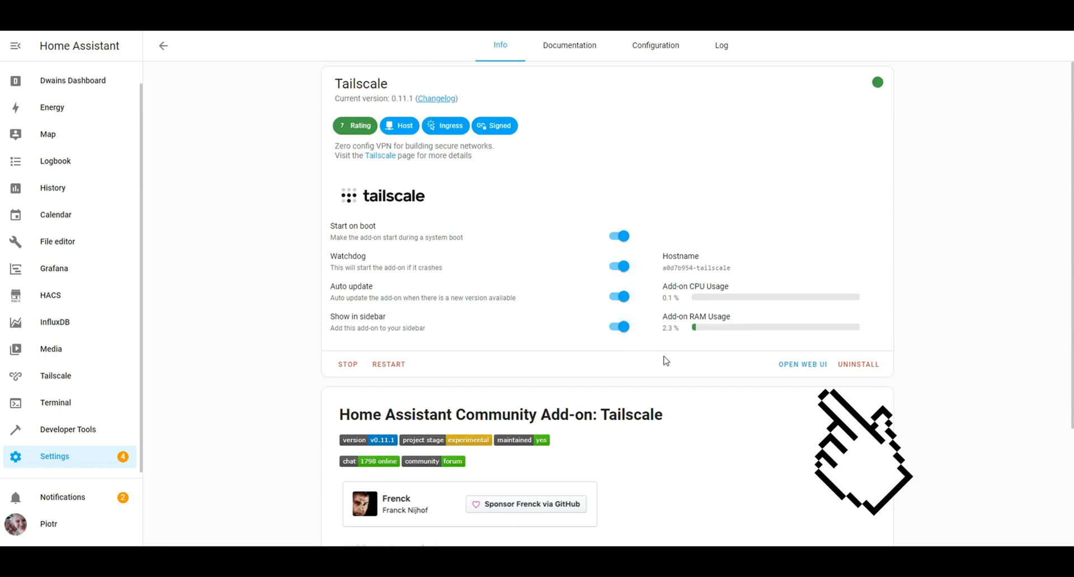
mouse_move(721, 375)
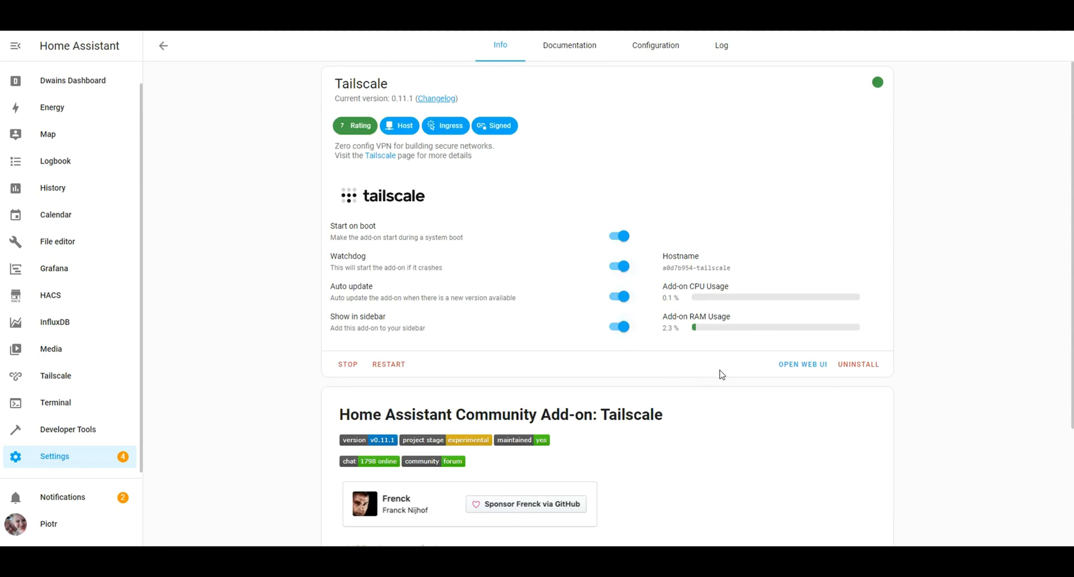
click(802, 364)
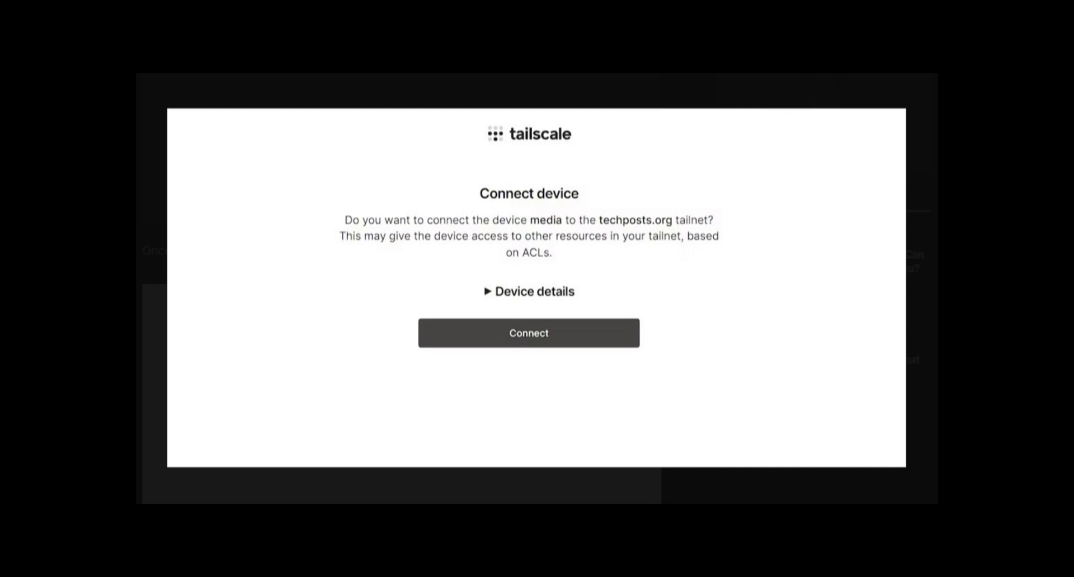
Step: Approve connecting the Home Assistant device to the Tailscale tailnet
click(528, 333)
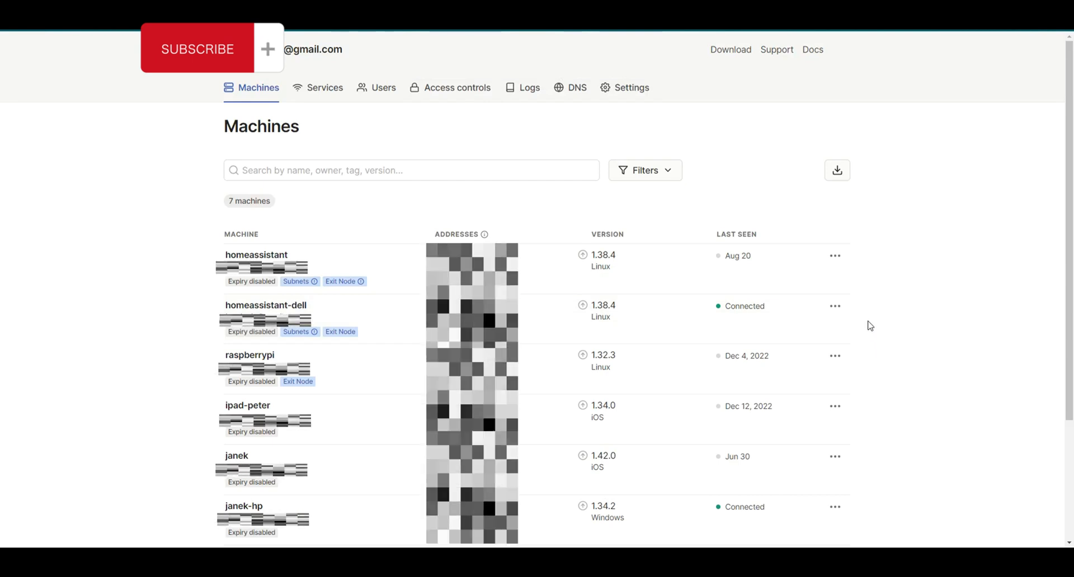
mouse_move(885, 323)
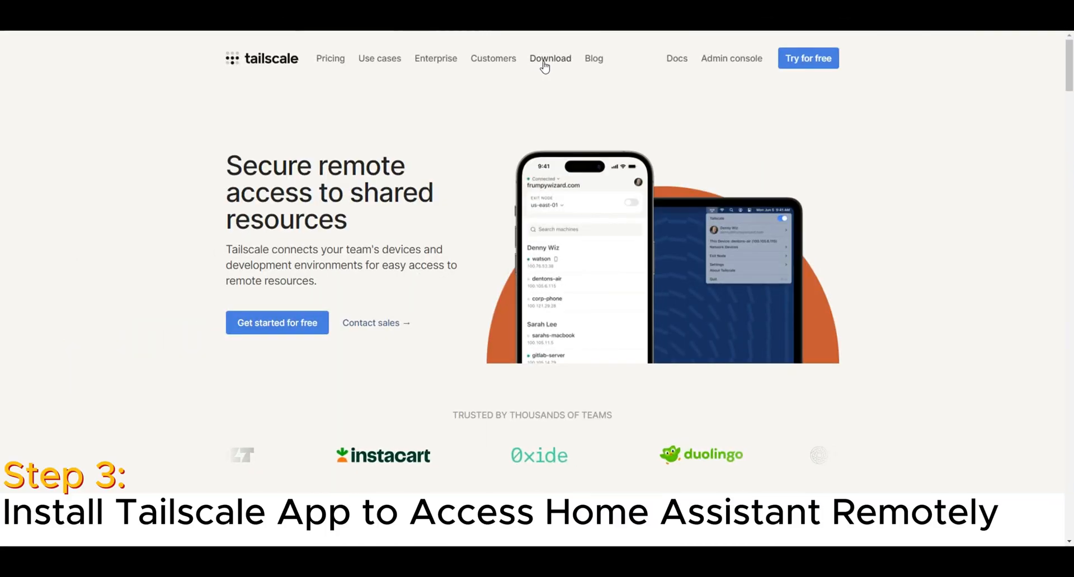
Step: Show the Tailscale client downloads for macOS and iOS, ending on the Linux install instructions
click(550, 59)
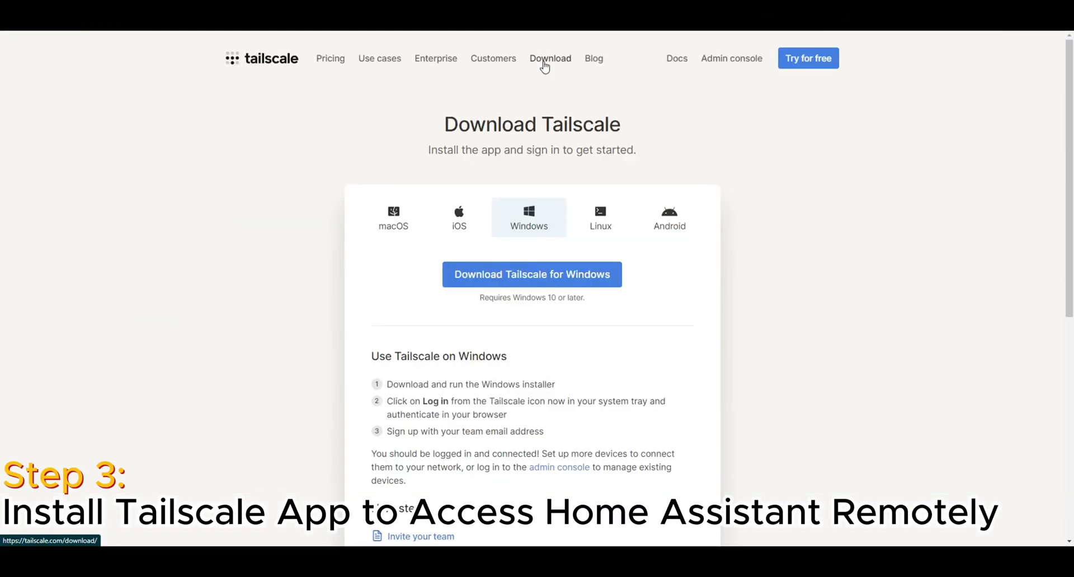
click(393, 217)
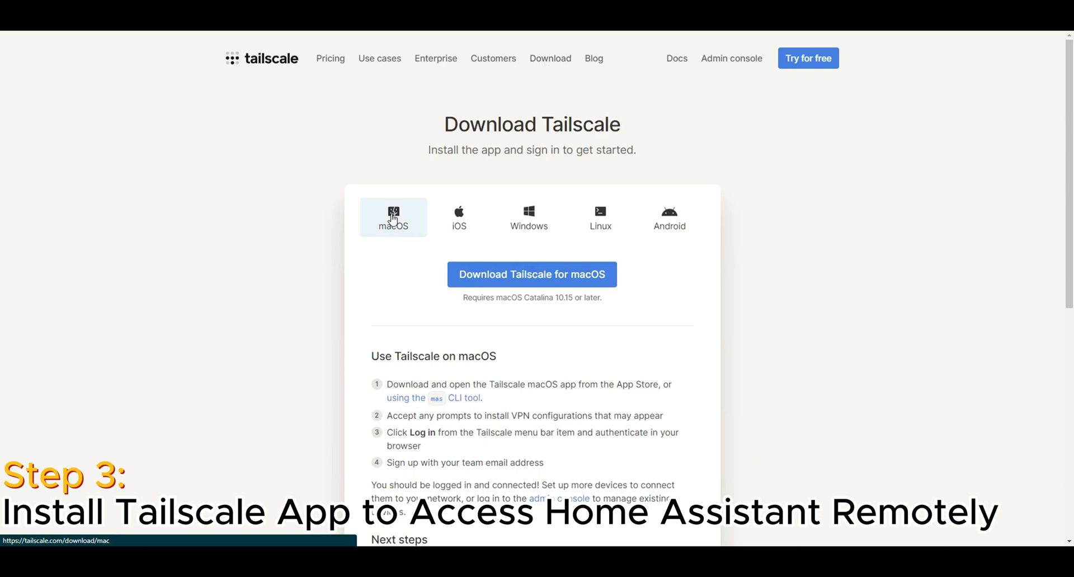
scroll(down, 3)
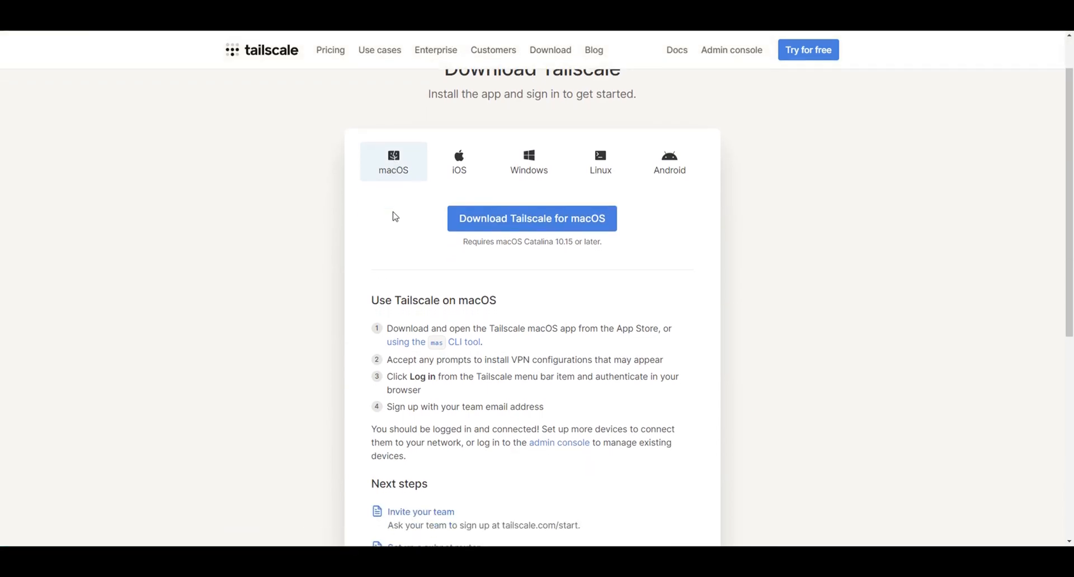
click(459, 162)
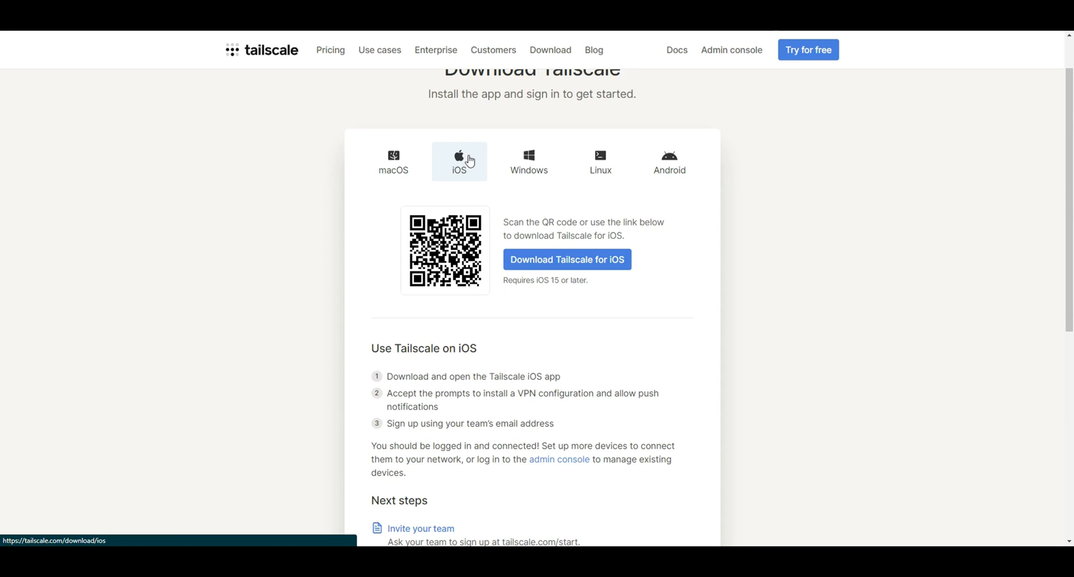
mouse_move(514, 165)
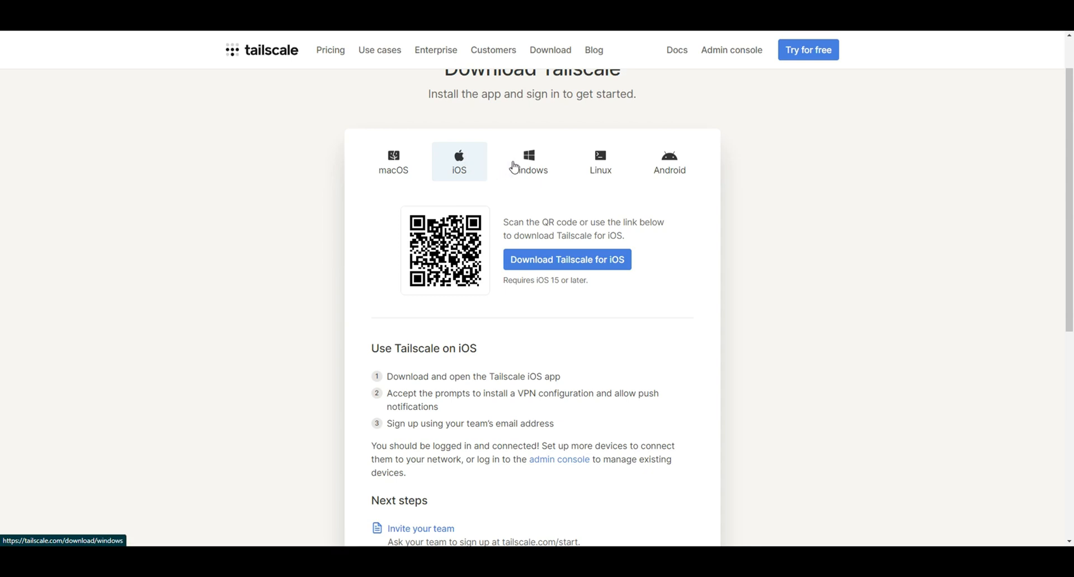
click(600, 162)
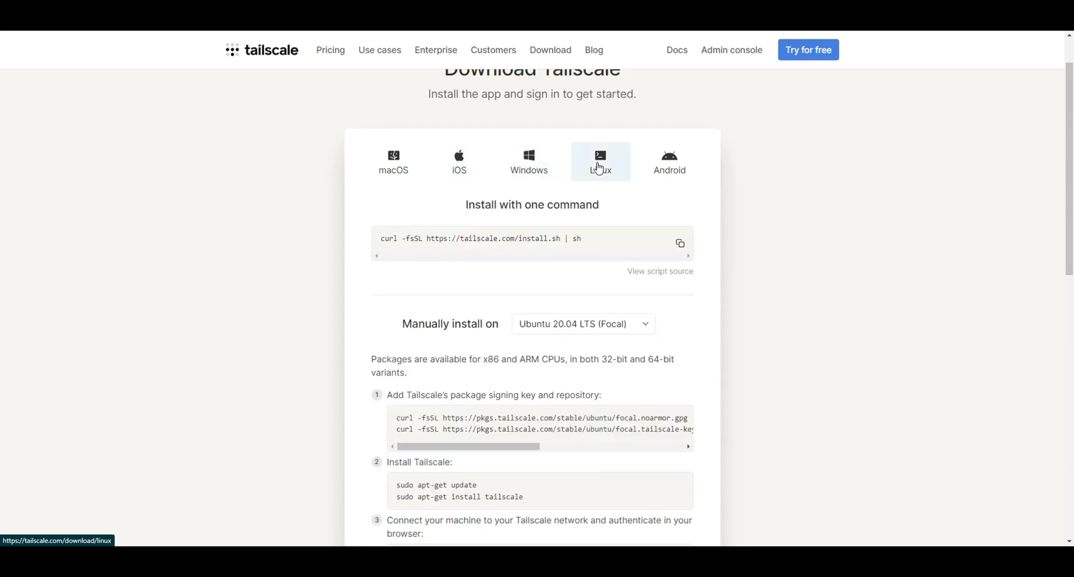
scroll(down, 3)
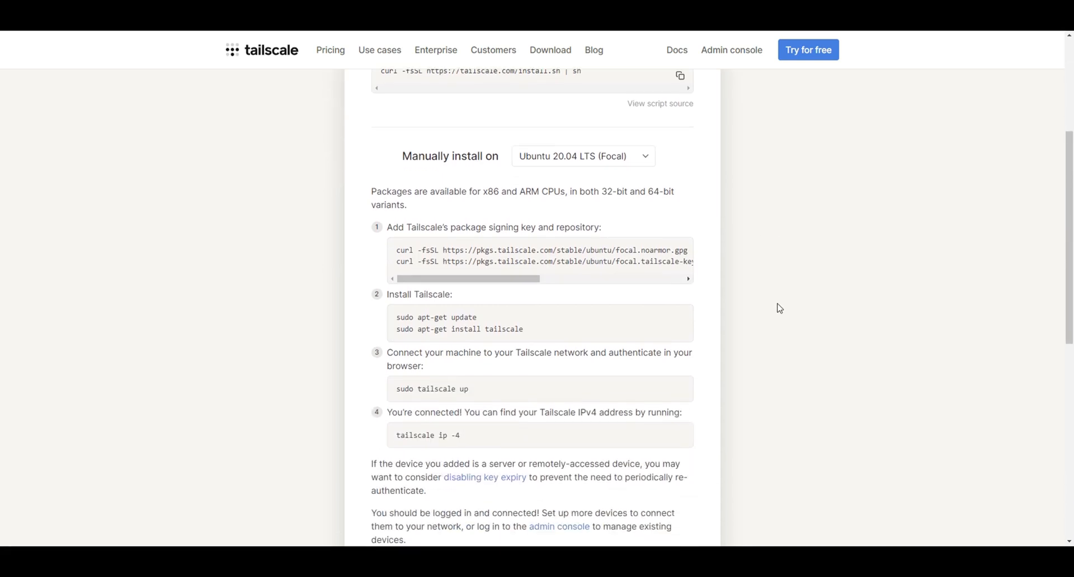